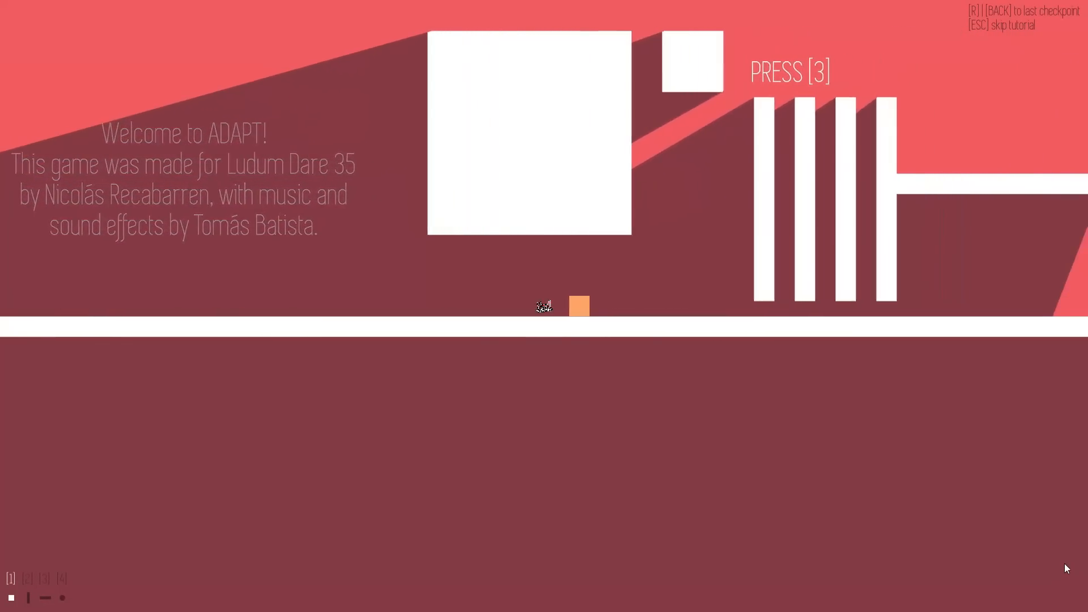
Switch the player to shapes 3, 2 and 4 as prompted and move right through the obstacles.
key("3")
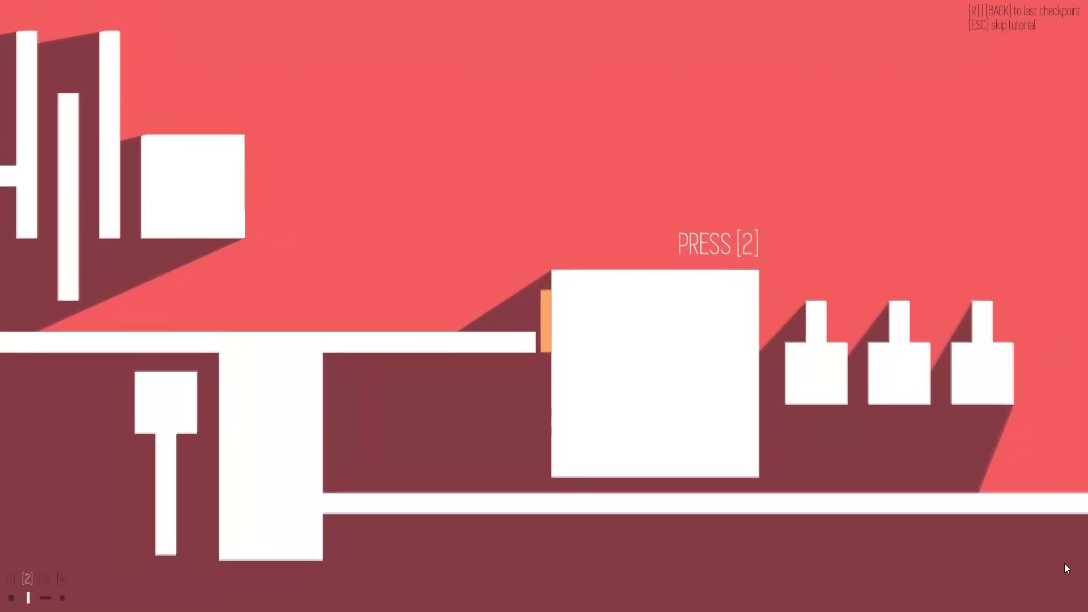
key("2")
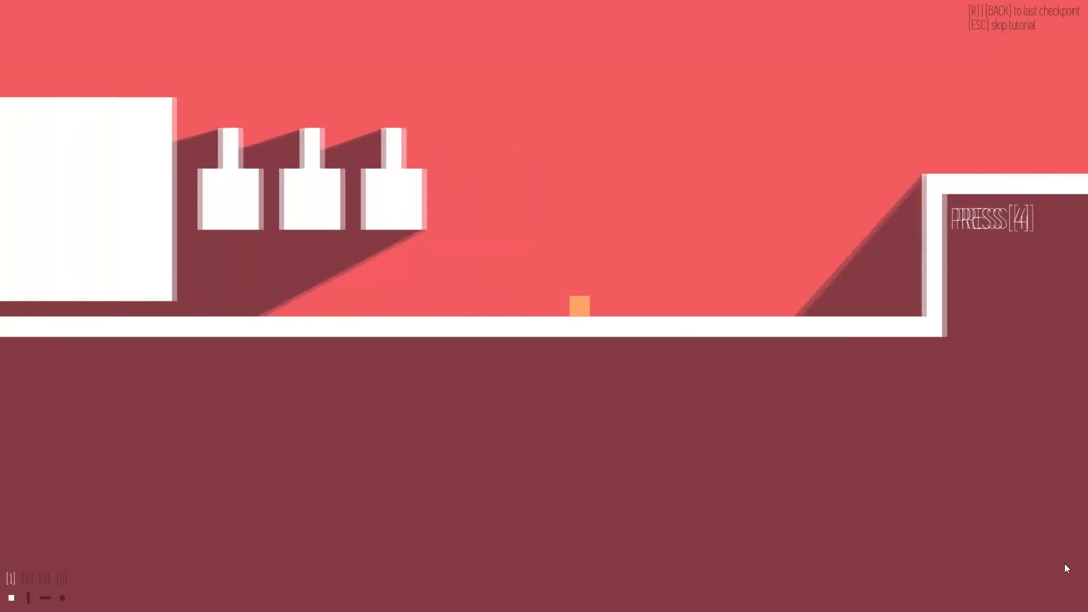
key("4")
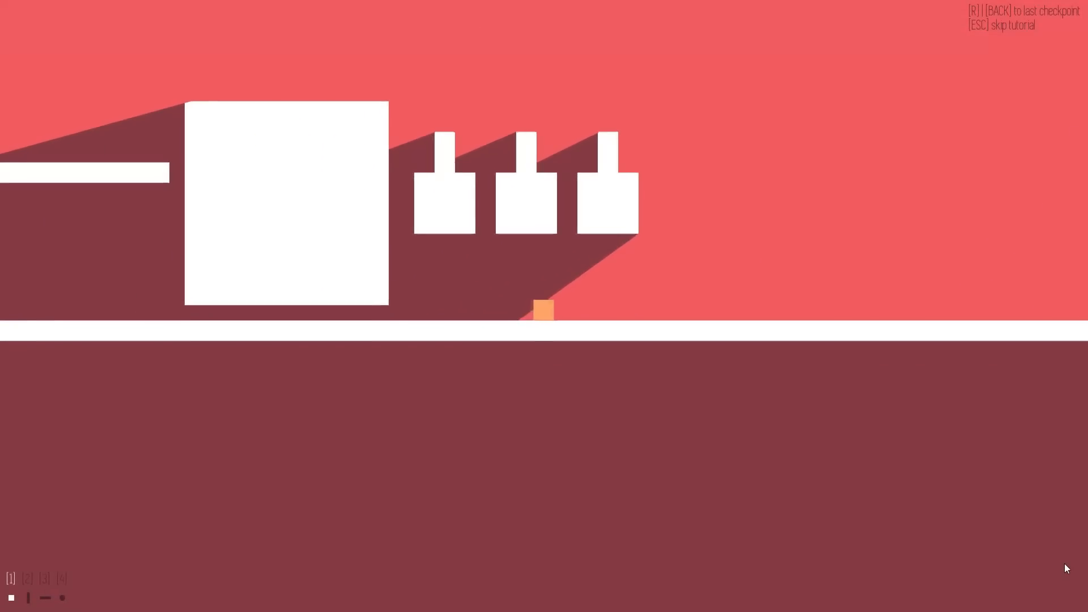
key("right")
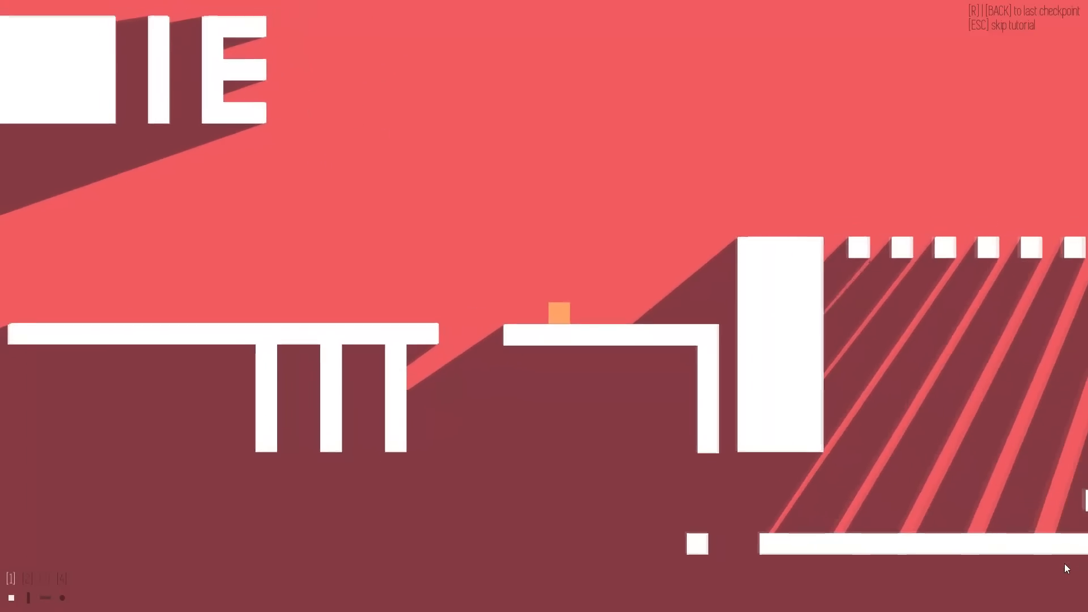
scroll("right", 3)
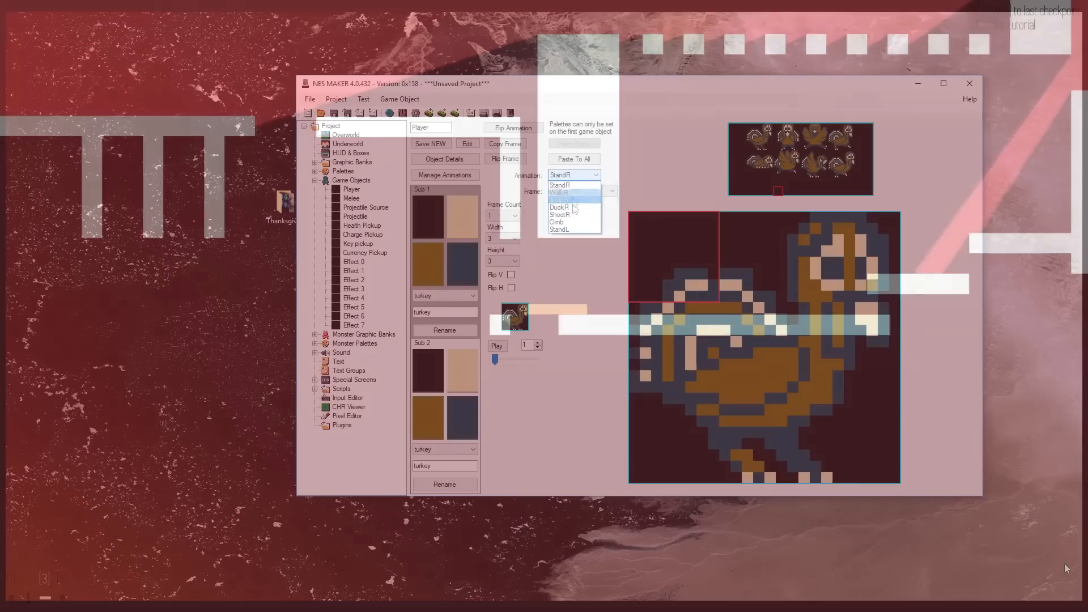
Choose the StandL animation for the turkey Player and use Flip Animation.
left_click(559, 229)
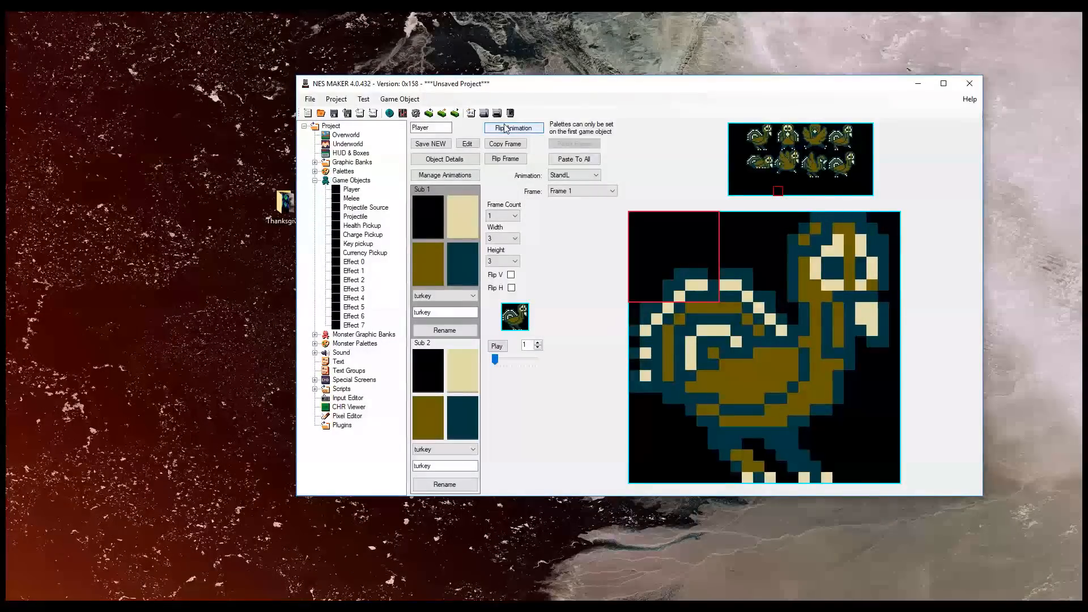
left_click(511, 287)
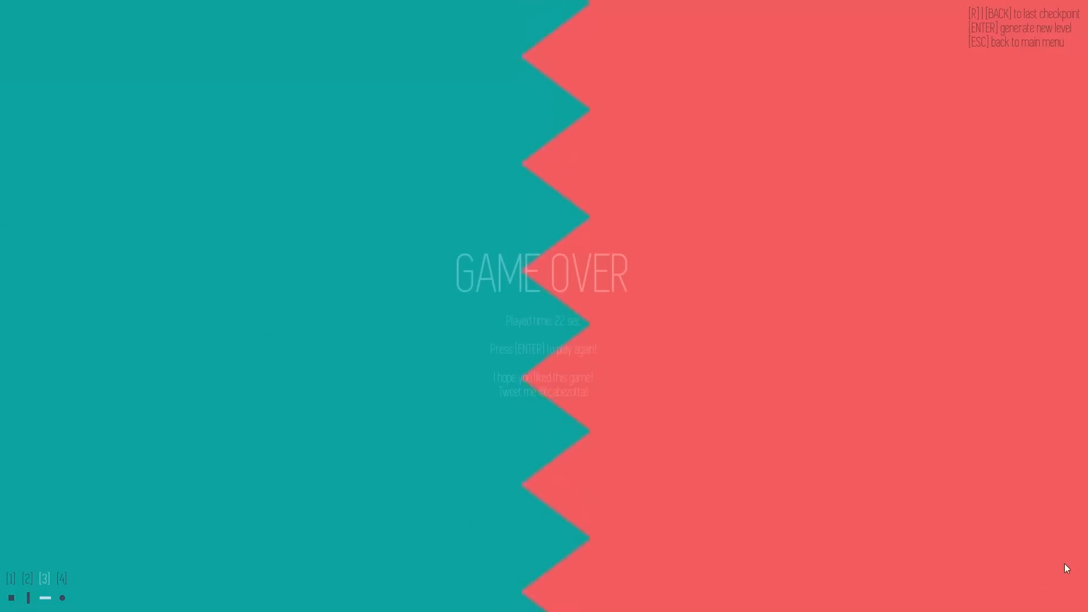
key("enter")
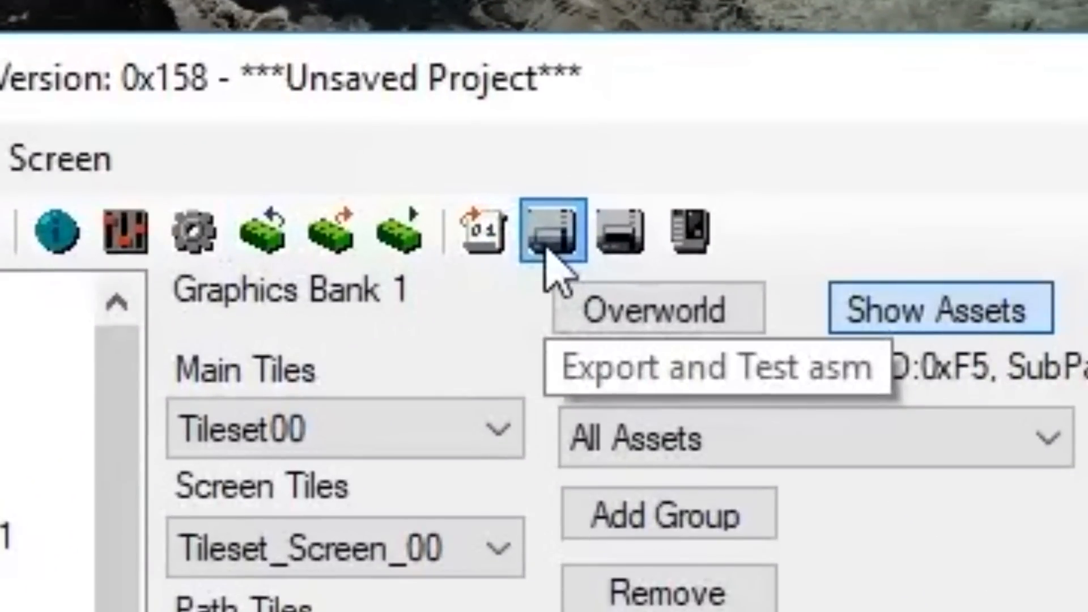
Export the NESRobot1 project via Test > Export & Test and start a test run.
left_click(550, 232)
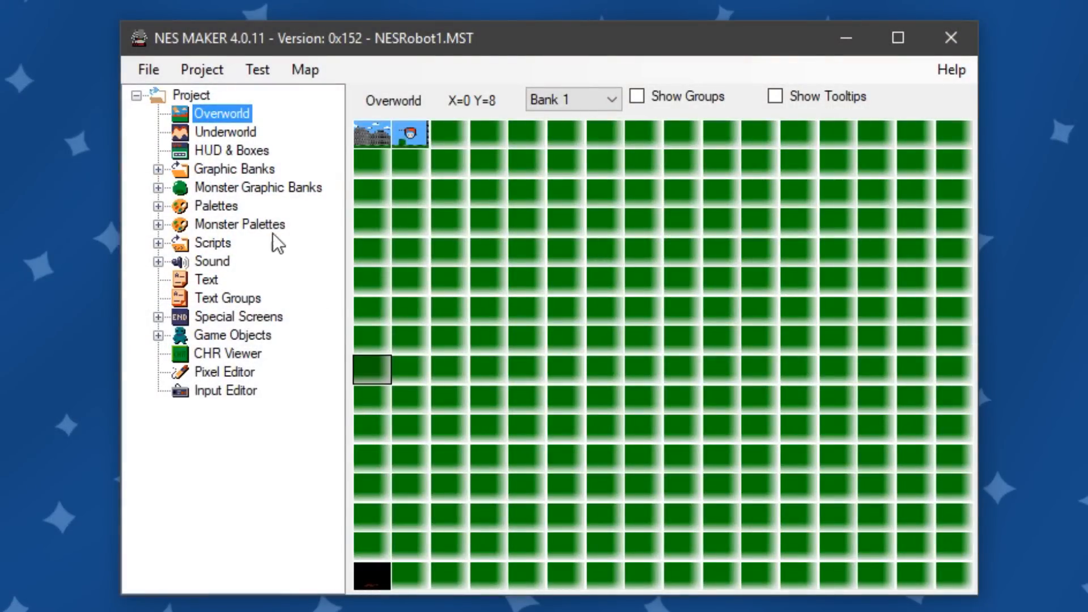
left_click(257, 69)
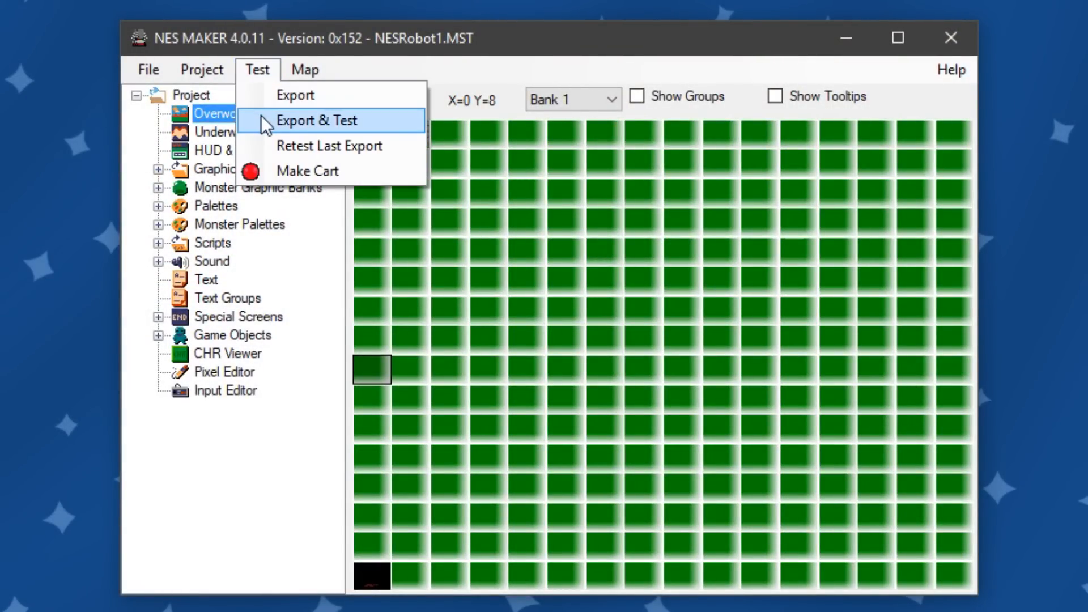
left_click(316, 120)
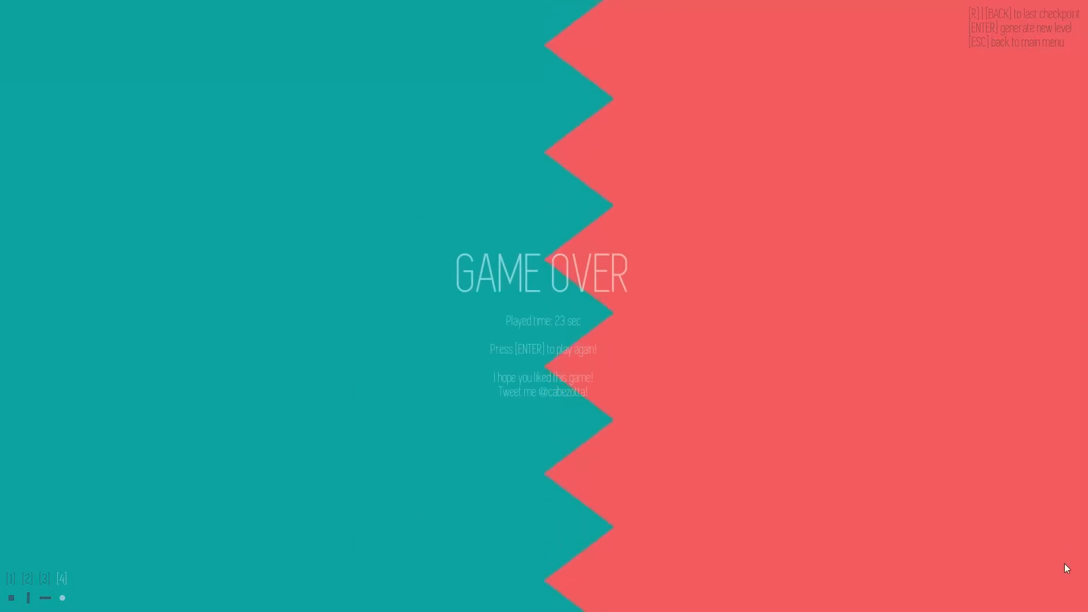
Continue from Game Over with Enter twice, generating and starting a new level.
key("enter")
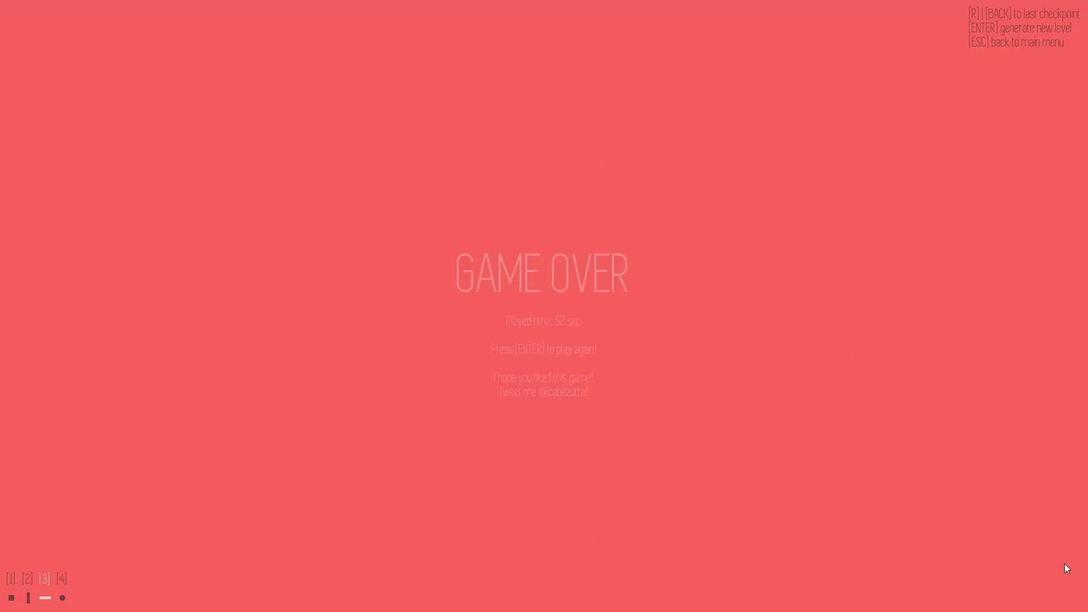
key("enter")
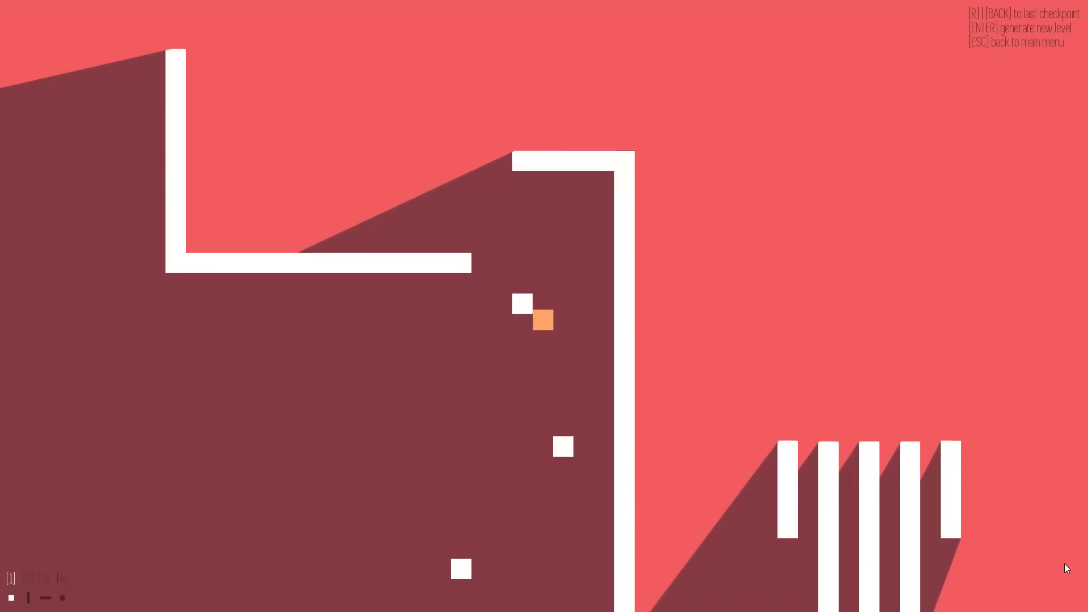